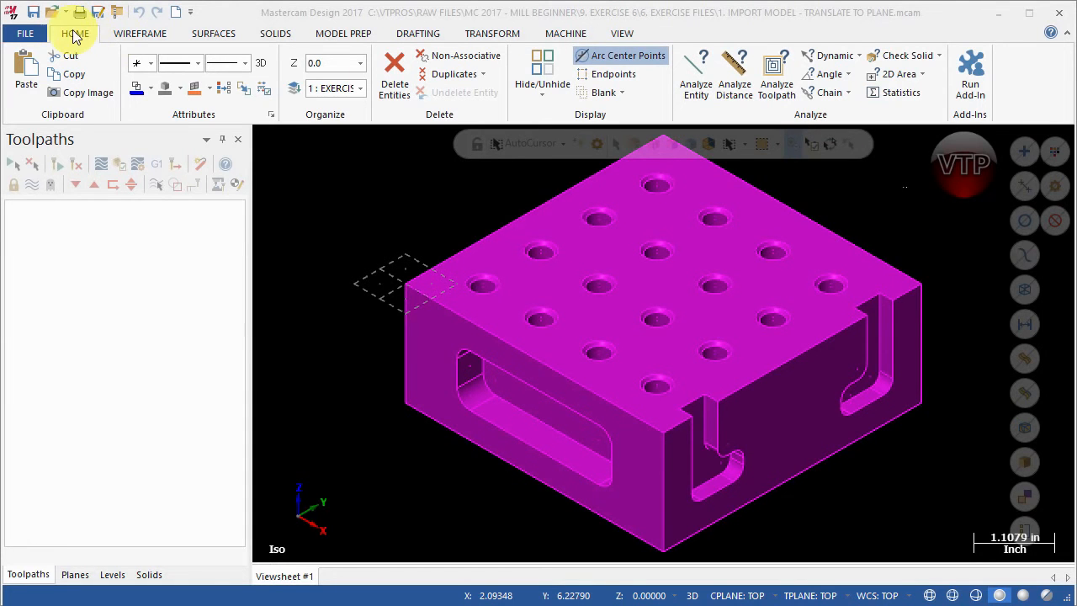
mouse_move(224, 87)
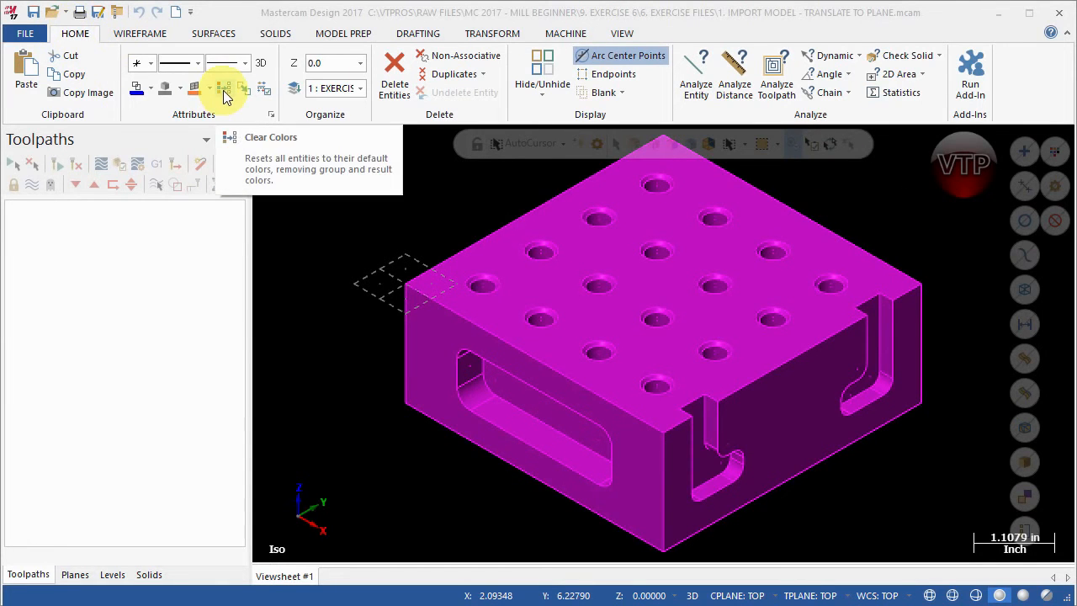
Step: Clear the block's group and result colours back to default grey via Clear Colors
click(223, 88)
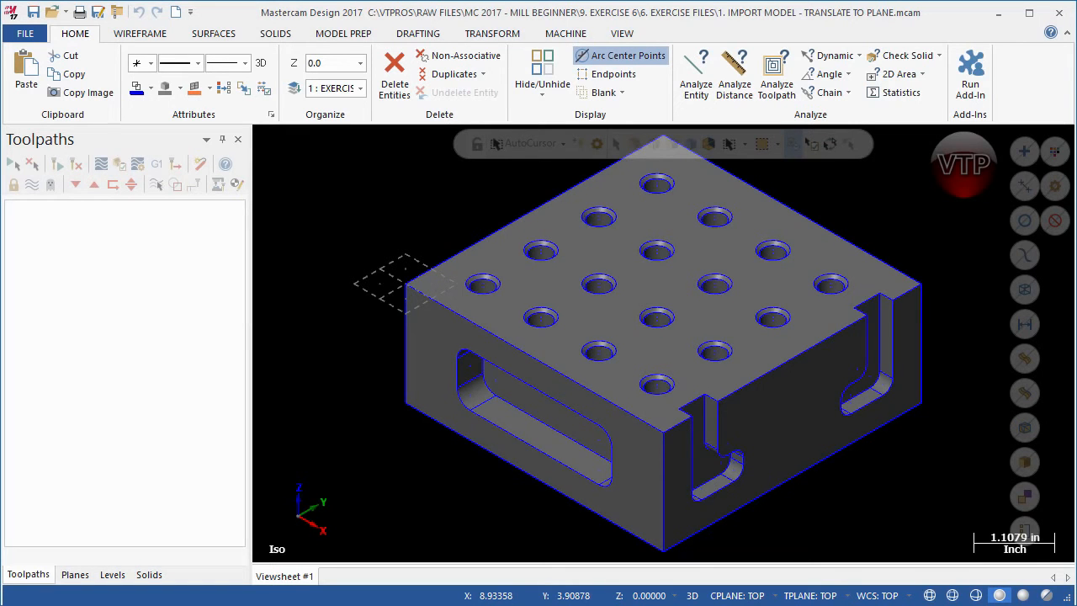
mouse_move(223, 96)
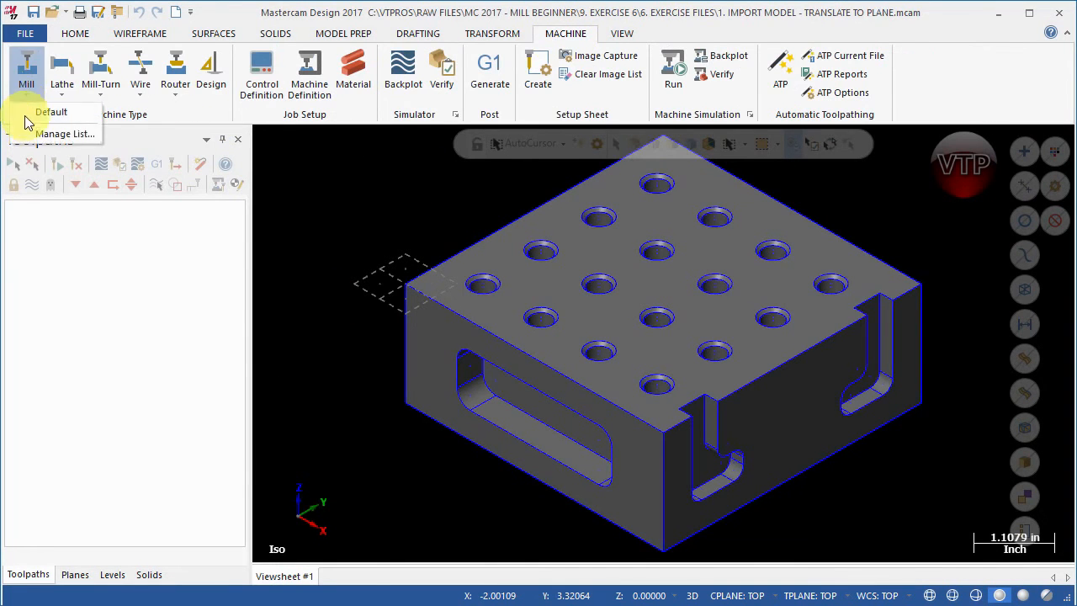
Step: Create a default Mill machine group with program number 6 and all toolpath configuration and advanced options enabled
click(54, 112)
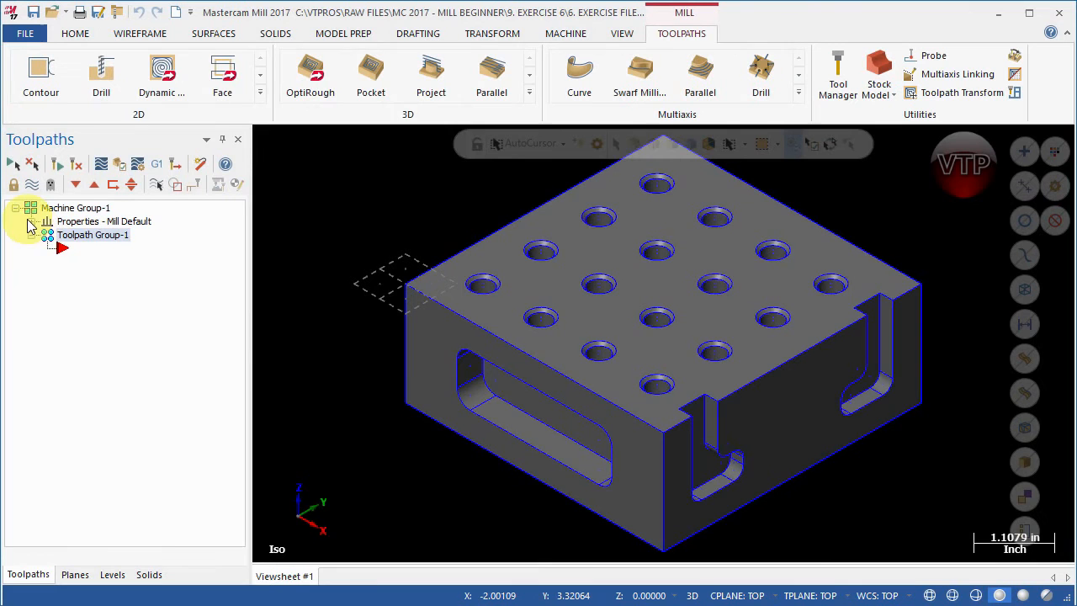
click(31, 223)
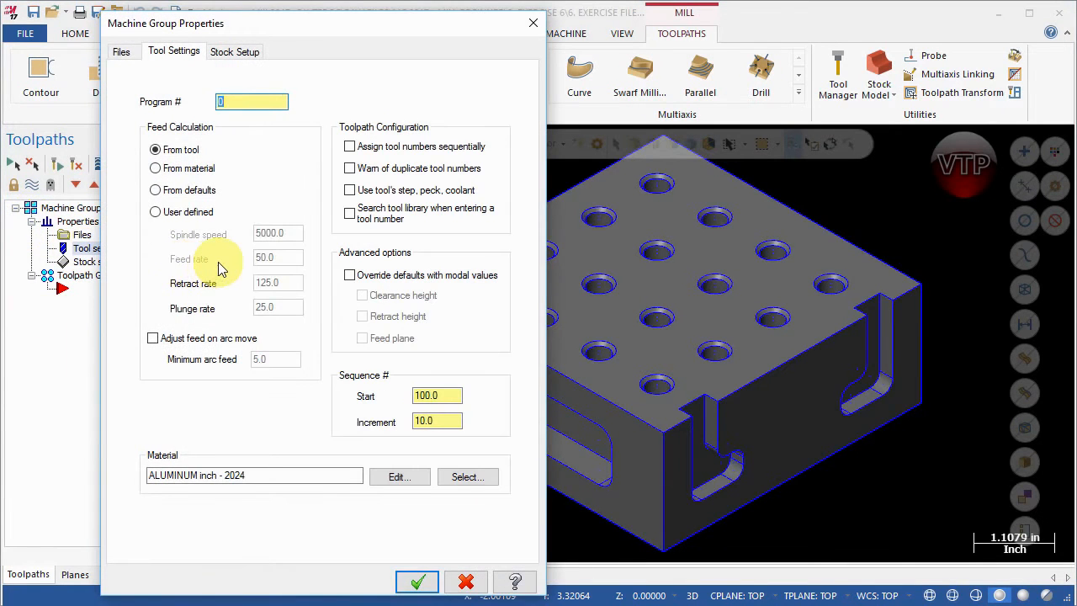
text(6)
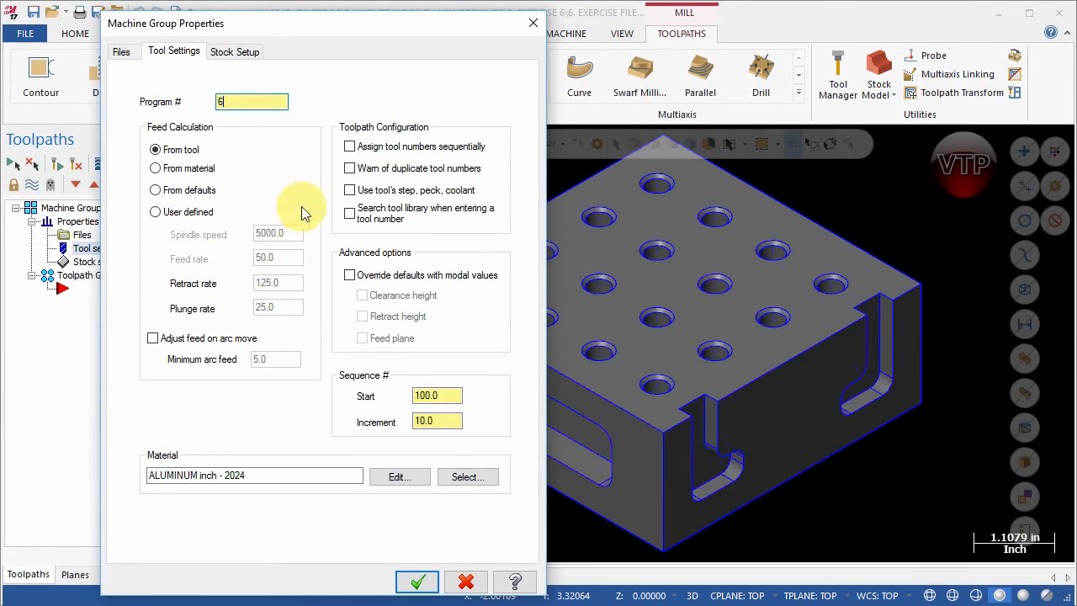
click(350, 145)
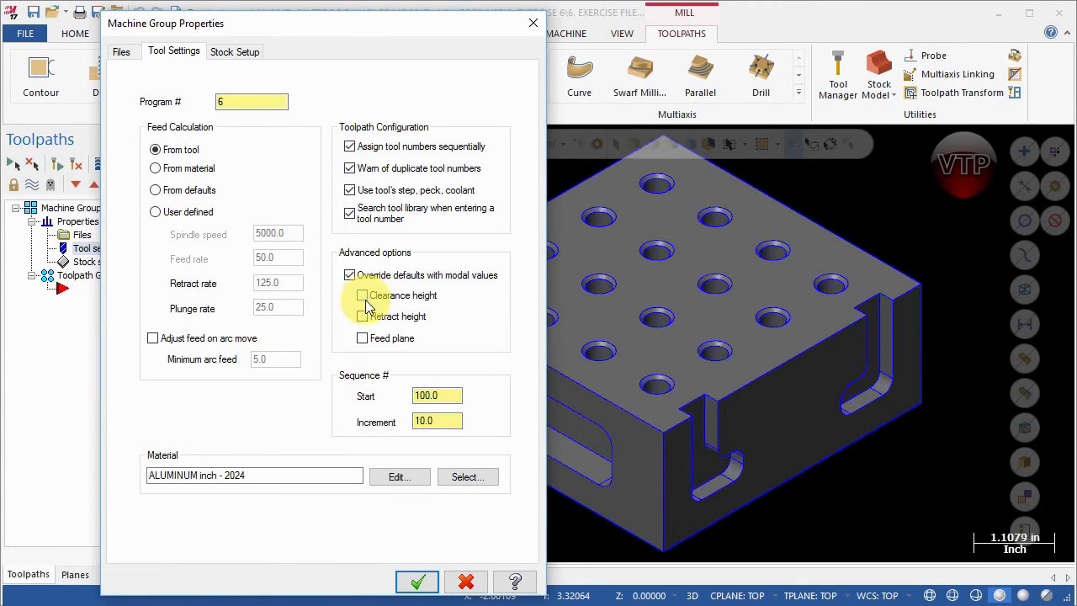
click(362, 296)
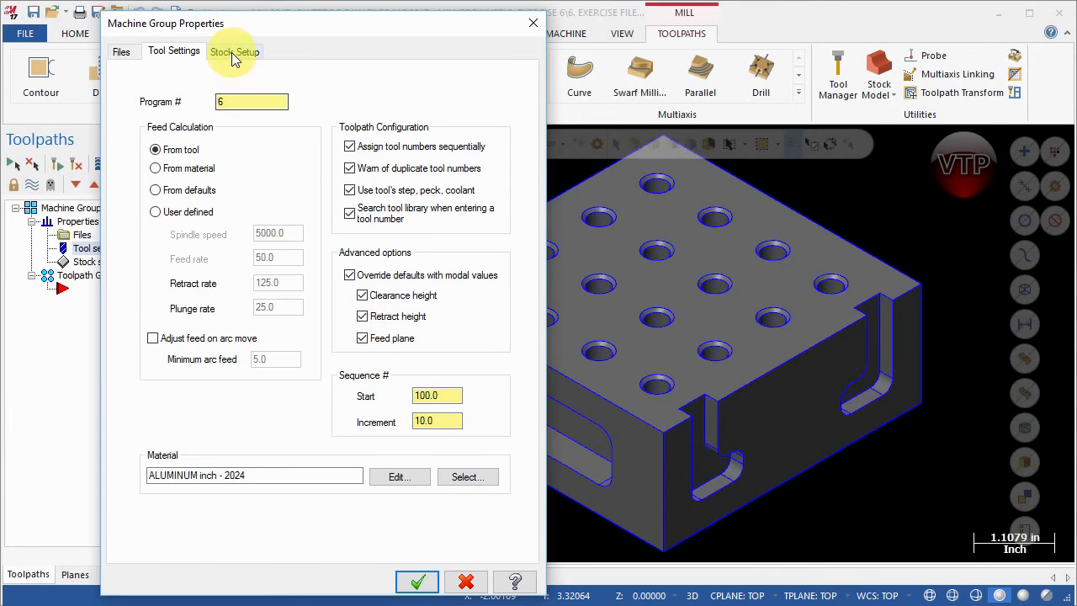
Step: In Stock Setup, display the rectangular stock as a wireframe fitted to screen
click(235, 50)
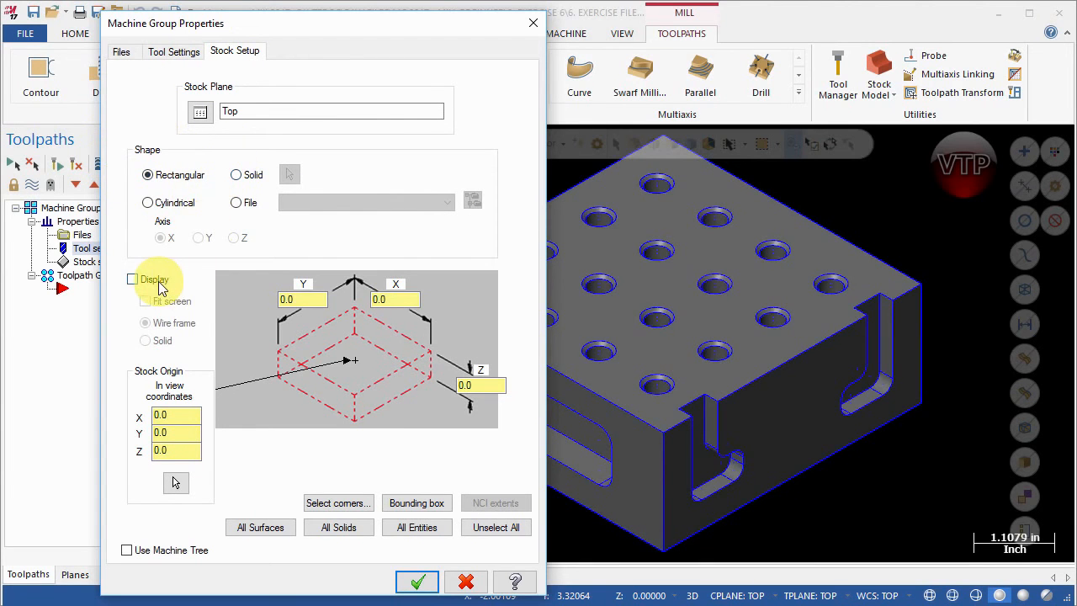
click(132, 280)
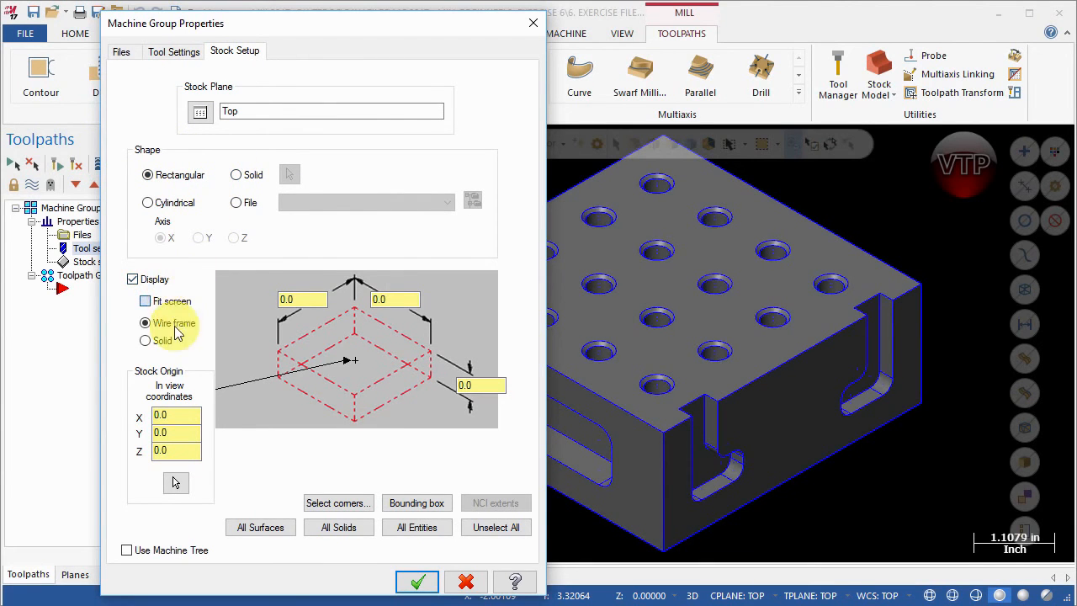
click(145, 301)
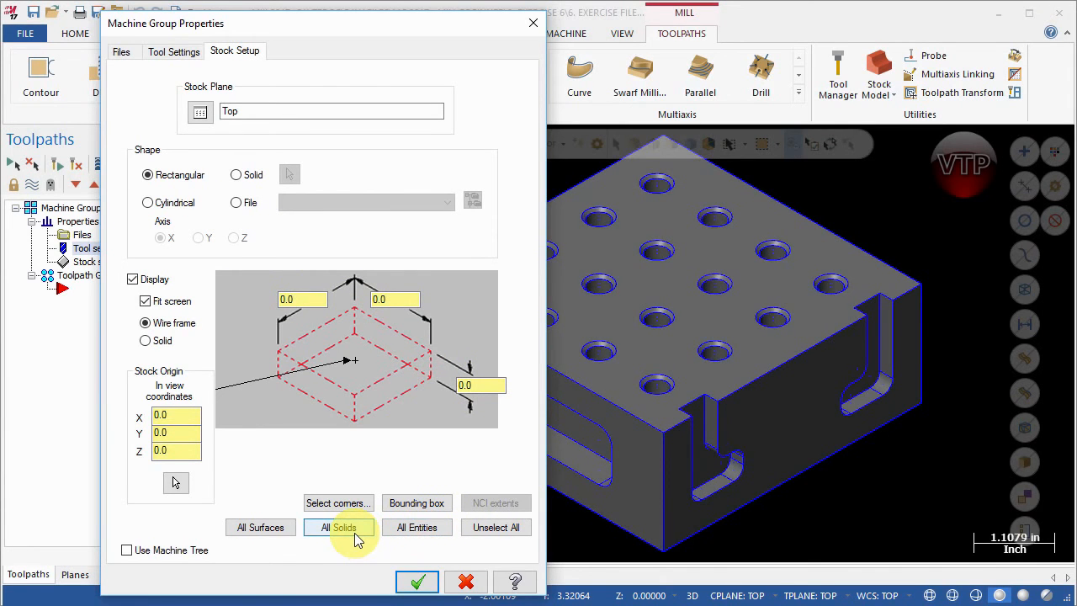
Step: Size the stock to All Solids / All Entities, giving 5 × 5 × 2 with origin X 2.5, Y 2.5, and confirm
click(338, 527)
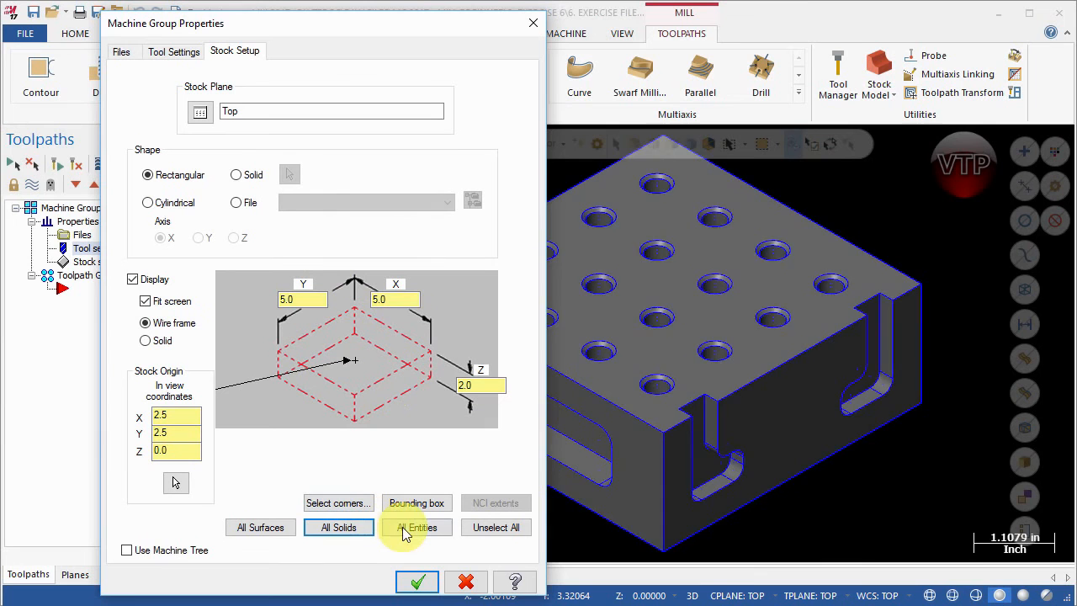
click(418, 527)
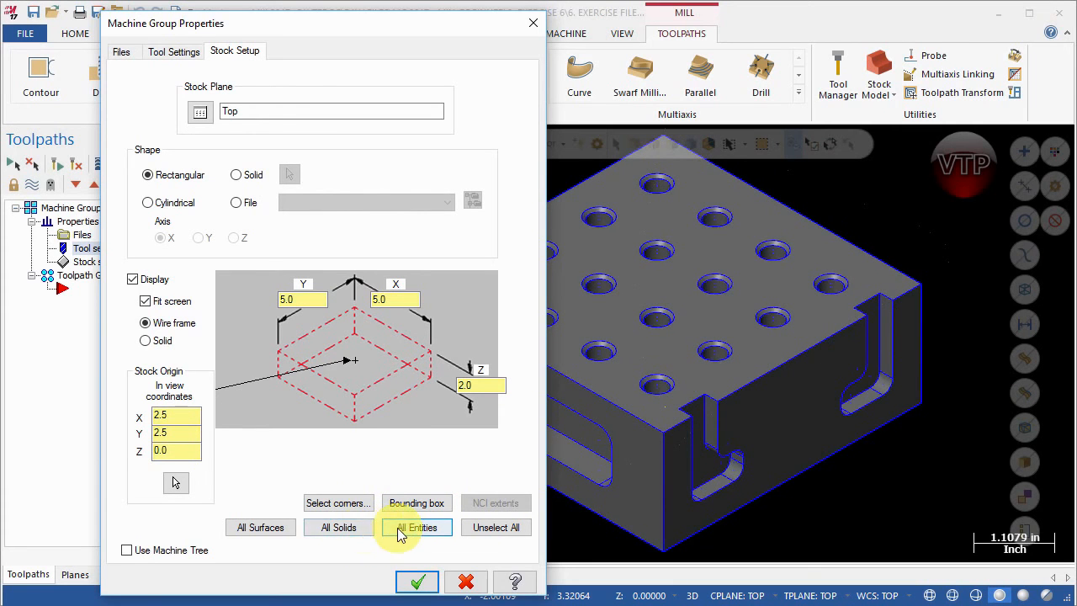
mouse_move(244, 492)
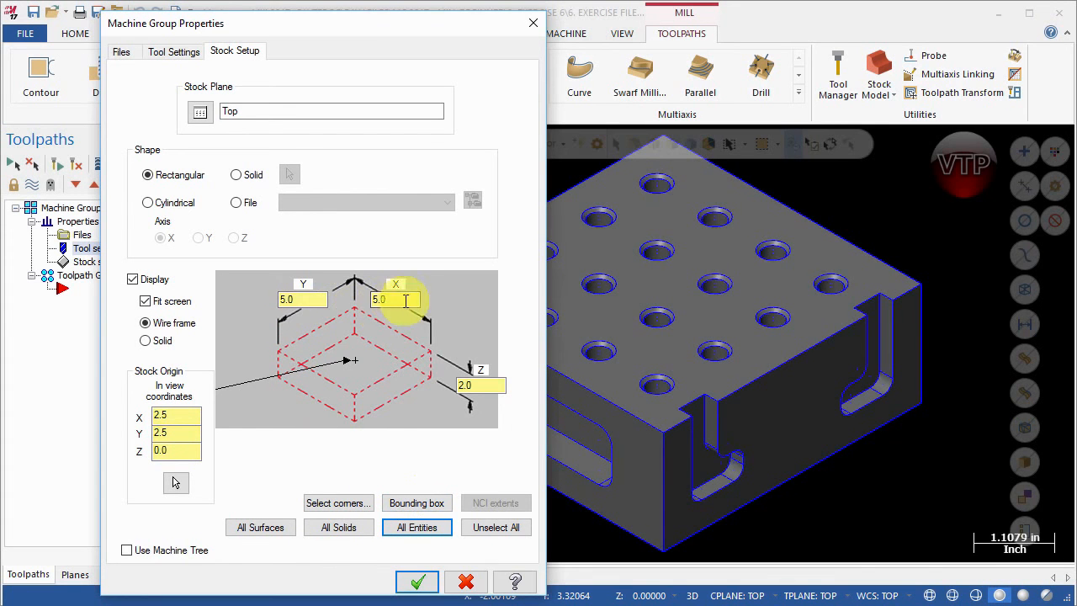
click(417, 580)
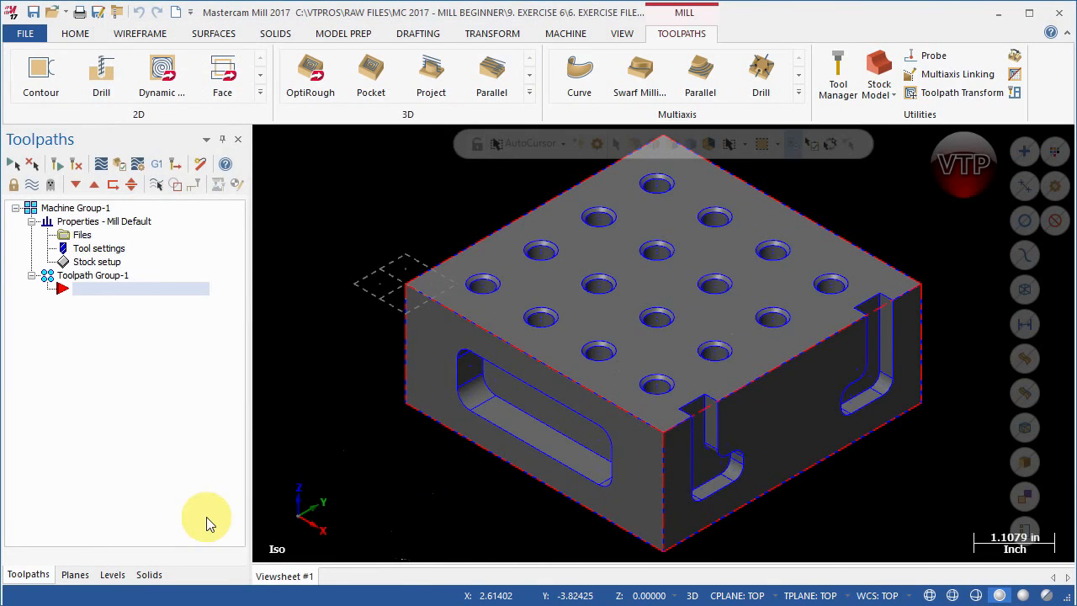
mouse_move(431, 266)
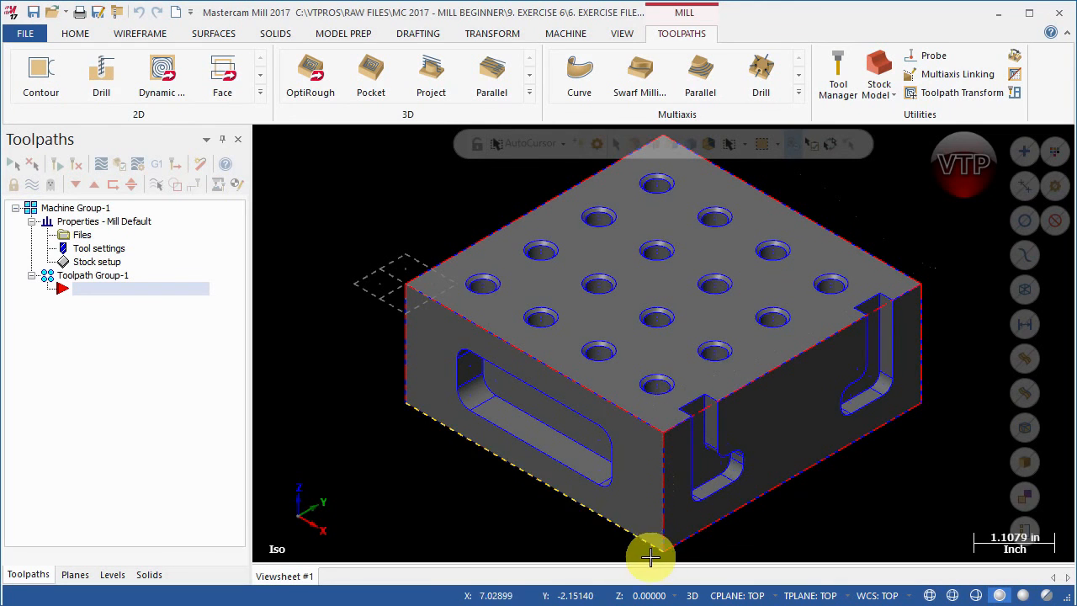
mouse_move(404, 323)
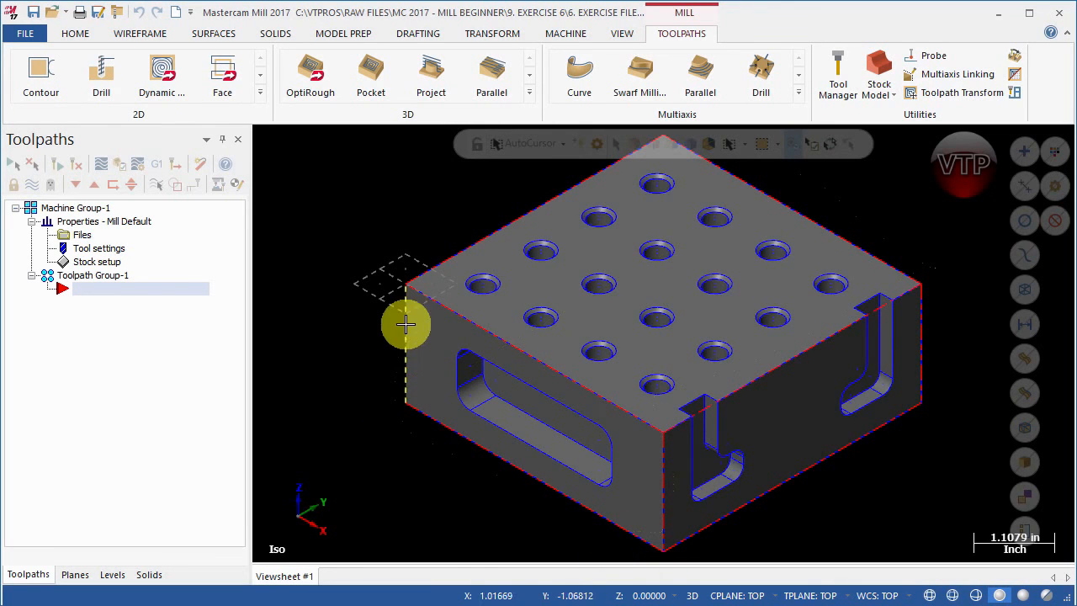
mouse_move(572, 525)
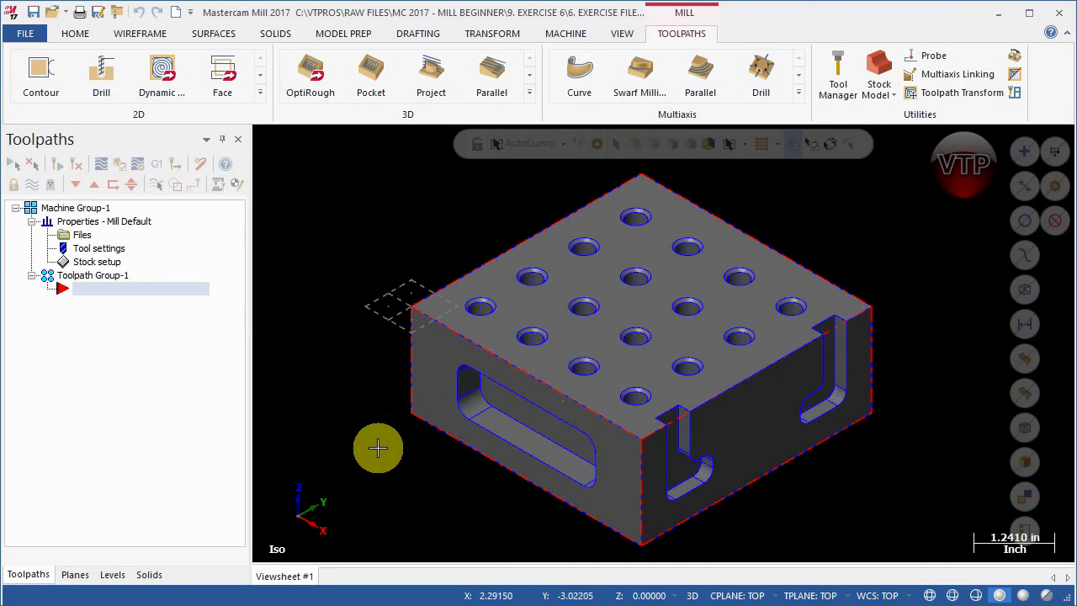
mouse_move(641, 188)
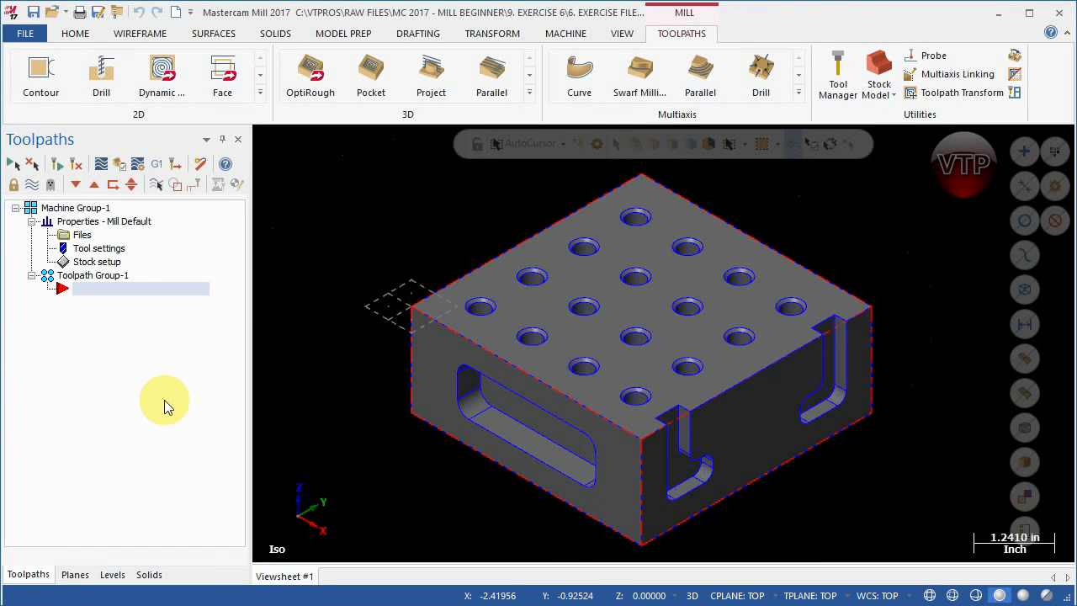
mouse_move(595, 322)
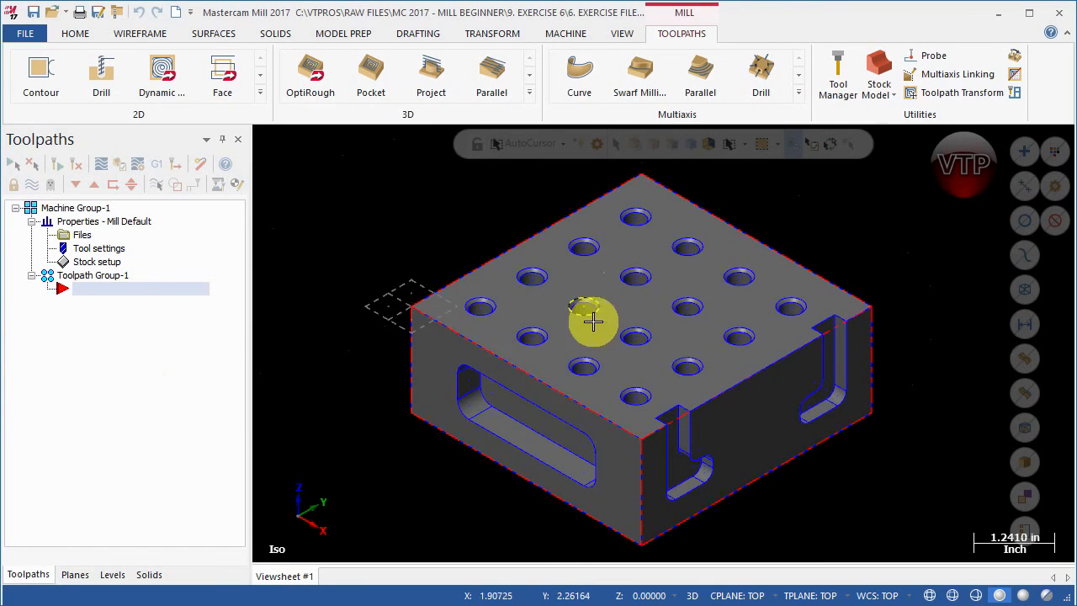